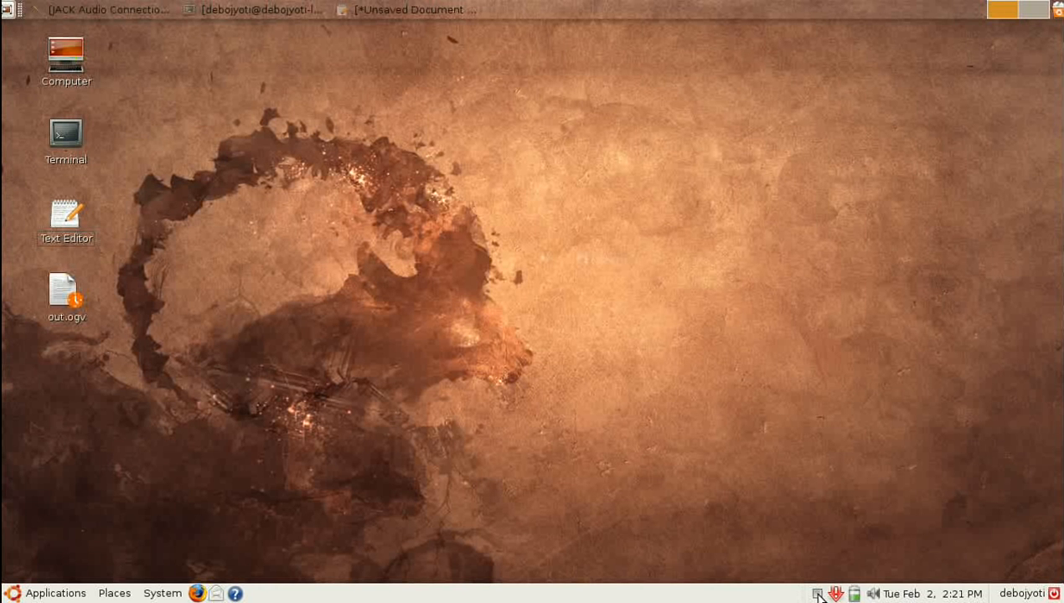
mouse_move(744, 569)
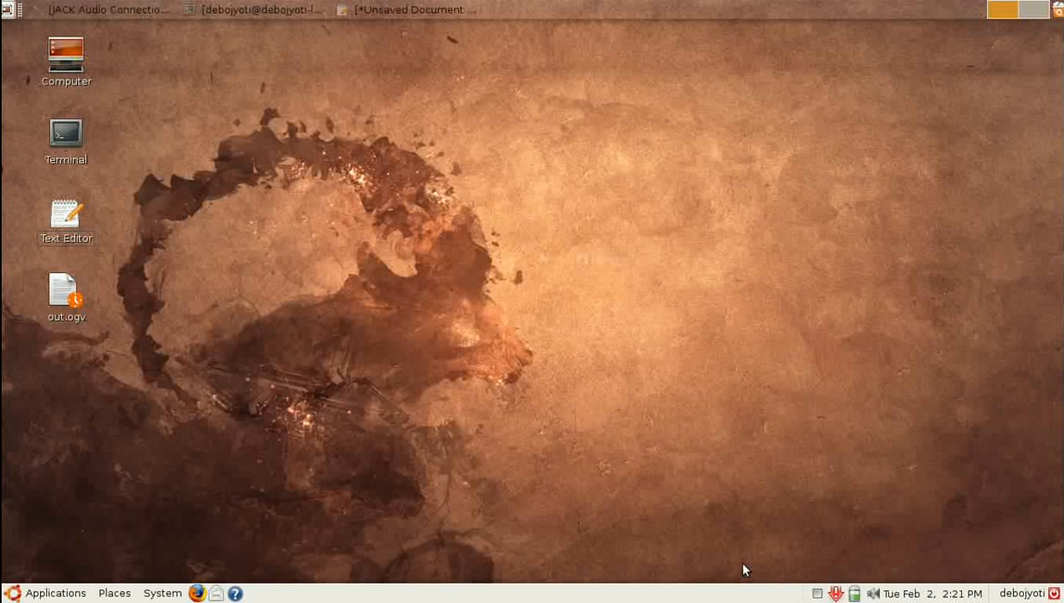
mouse_move(73, 593)
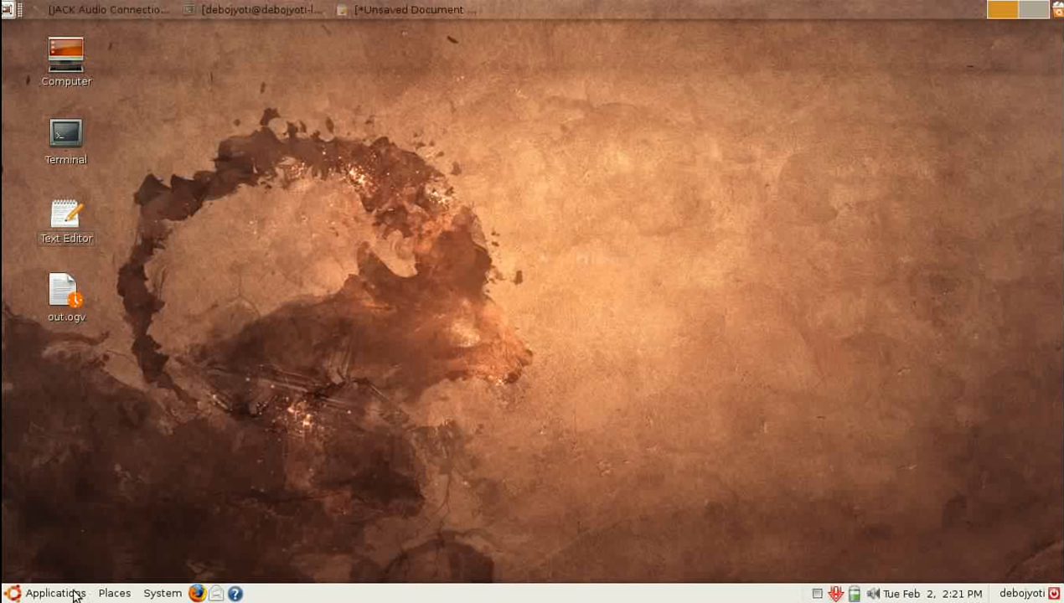
Step: Launch Totem Movie Player from the Applications menu and close it empty
click(54, 593)
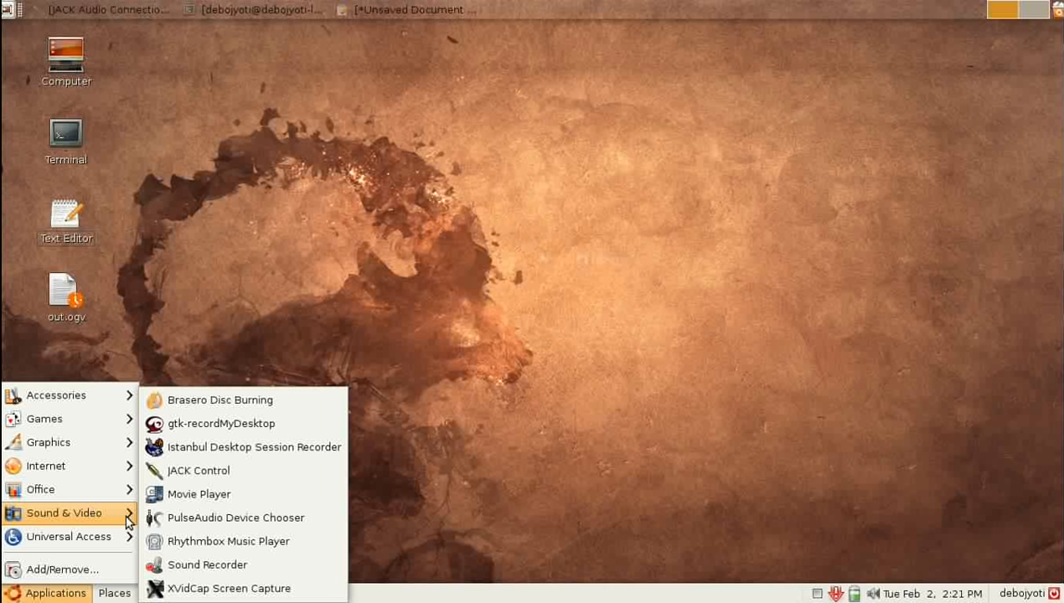
mouse_move(270, 474)
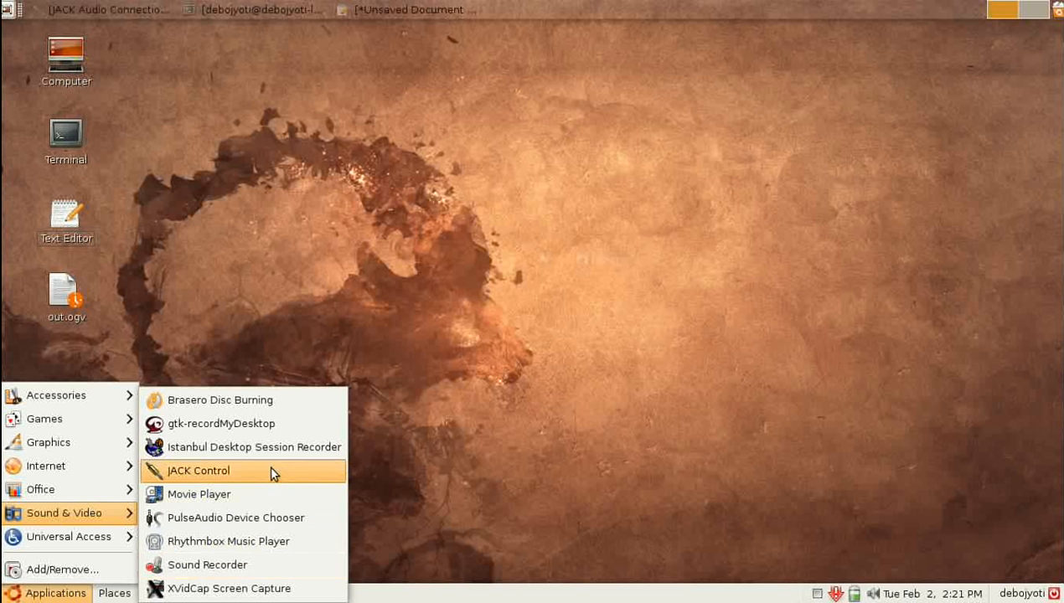
click(197, 492)
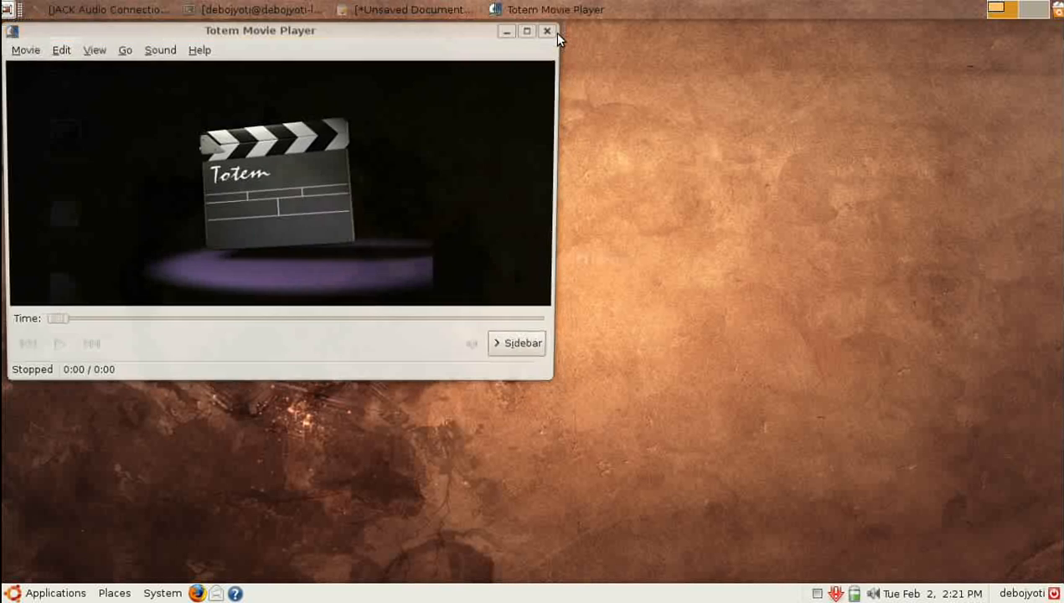
click(547, 30)
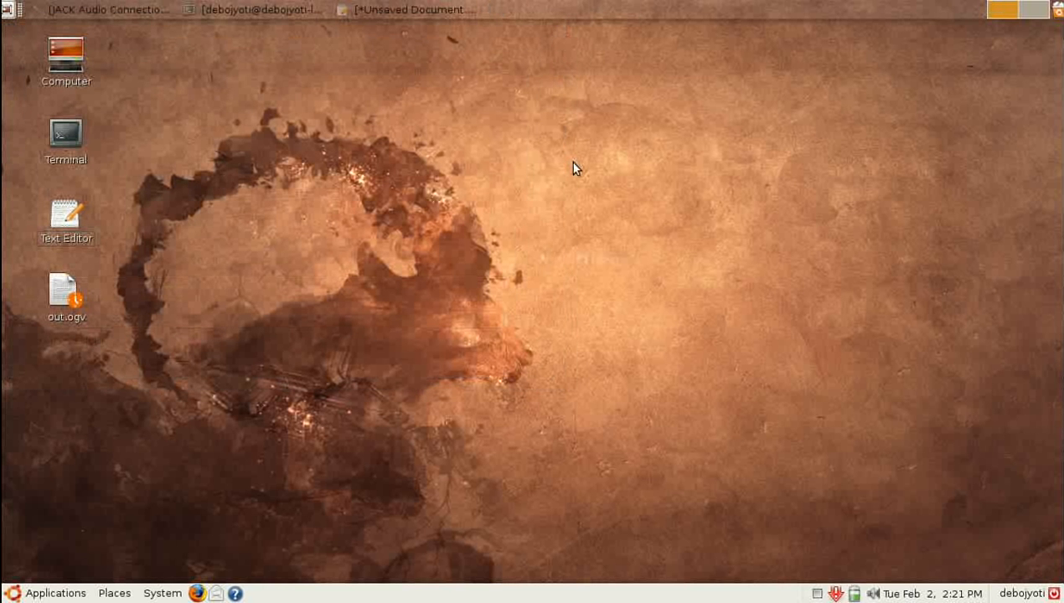
mouse_move(372, 328)
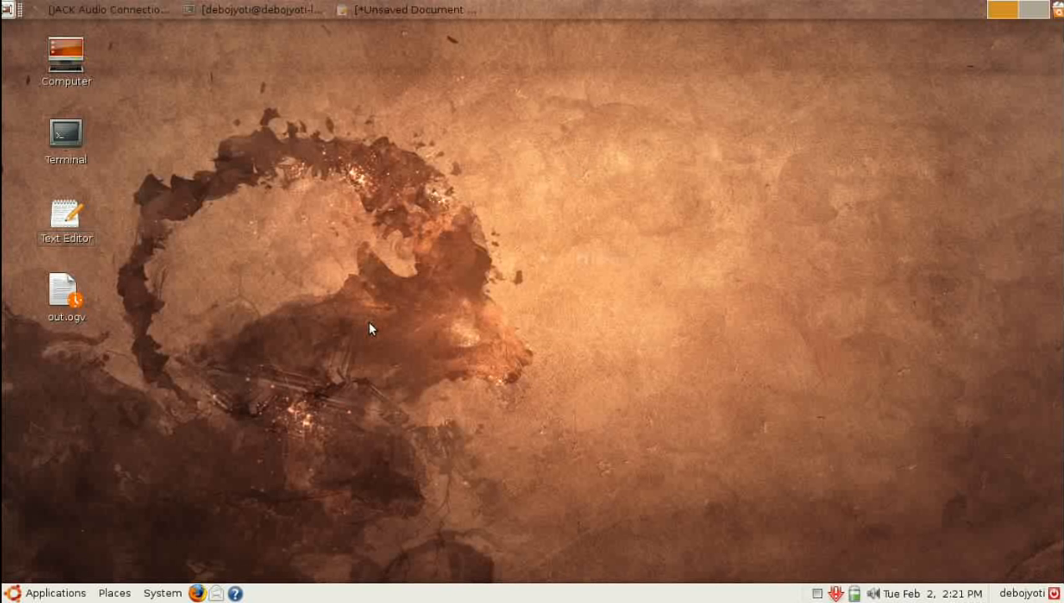
mouse_move(168, 513)
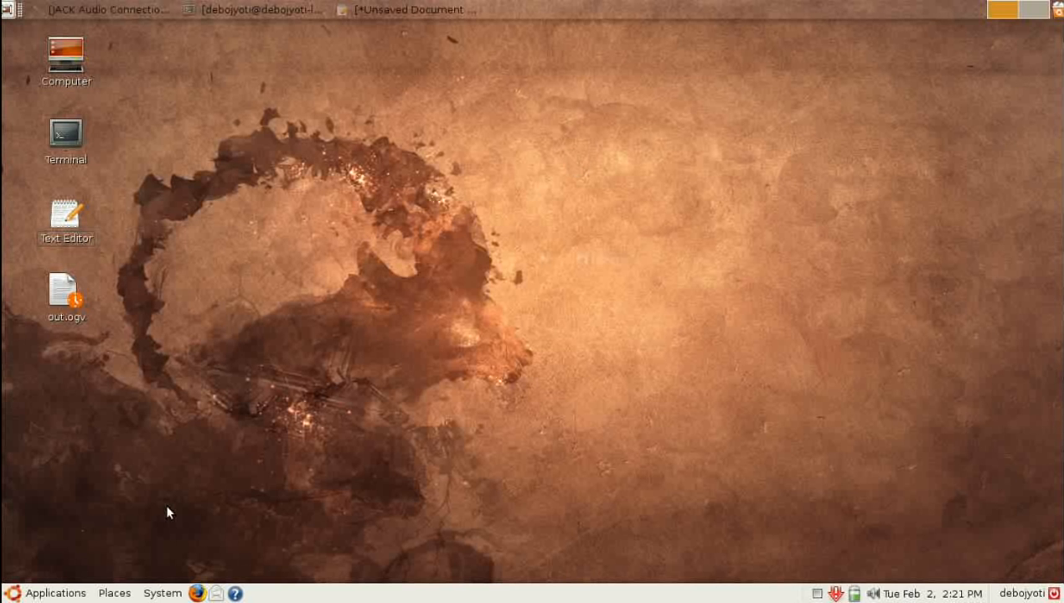
Step: Show the Examples folder of the home directory in the file browser, window moved left
click(113, 593)
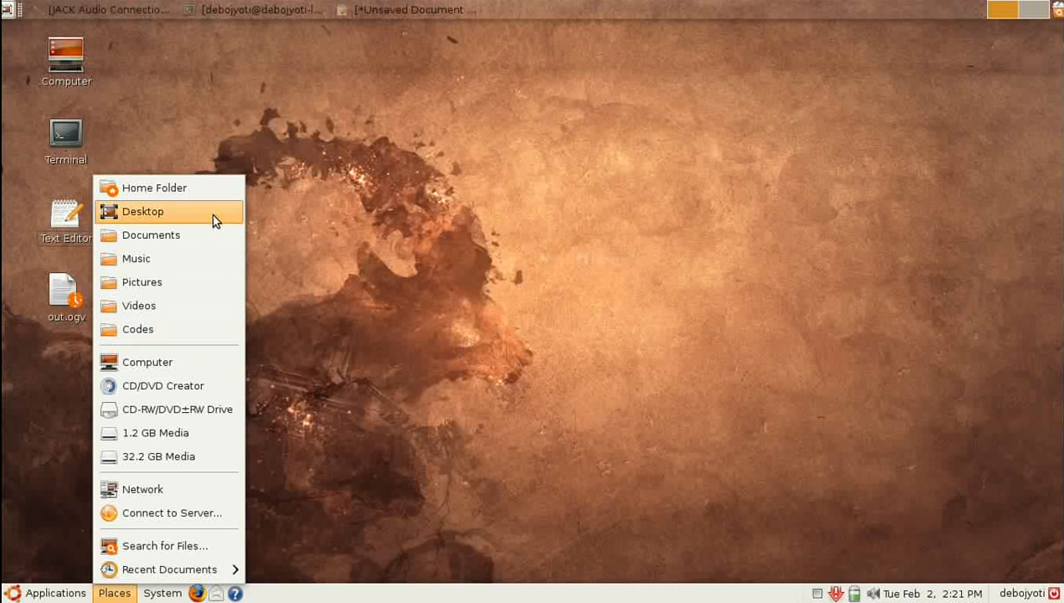
click(154, 188)
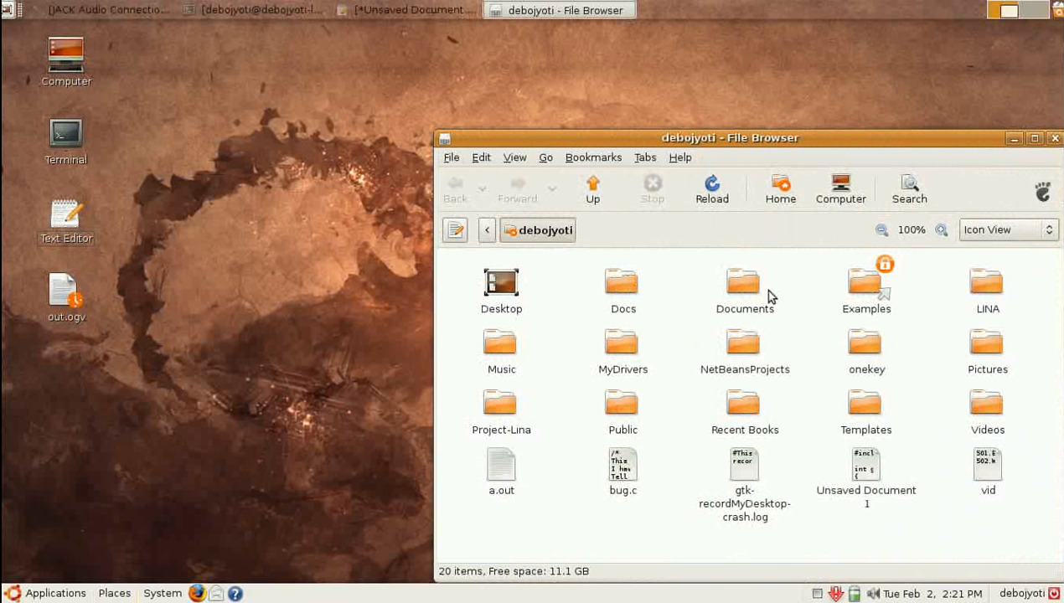
double_click(866, 281)
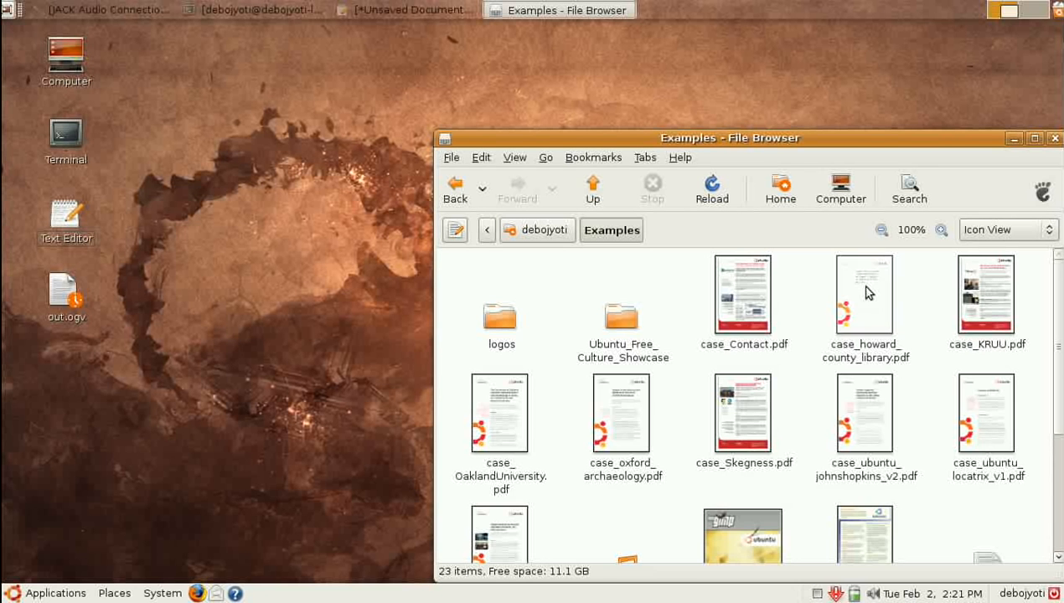
click(742, 293)
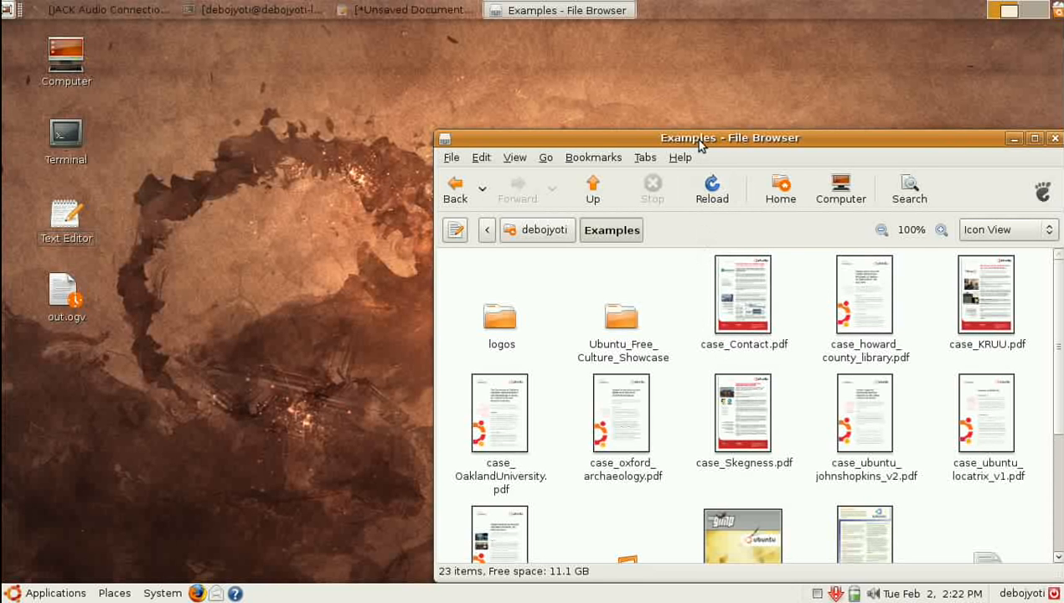
drag(729, 137, 600, 63)
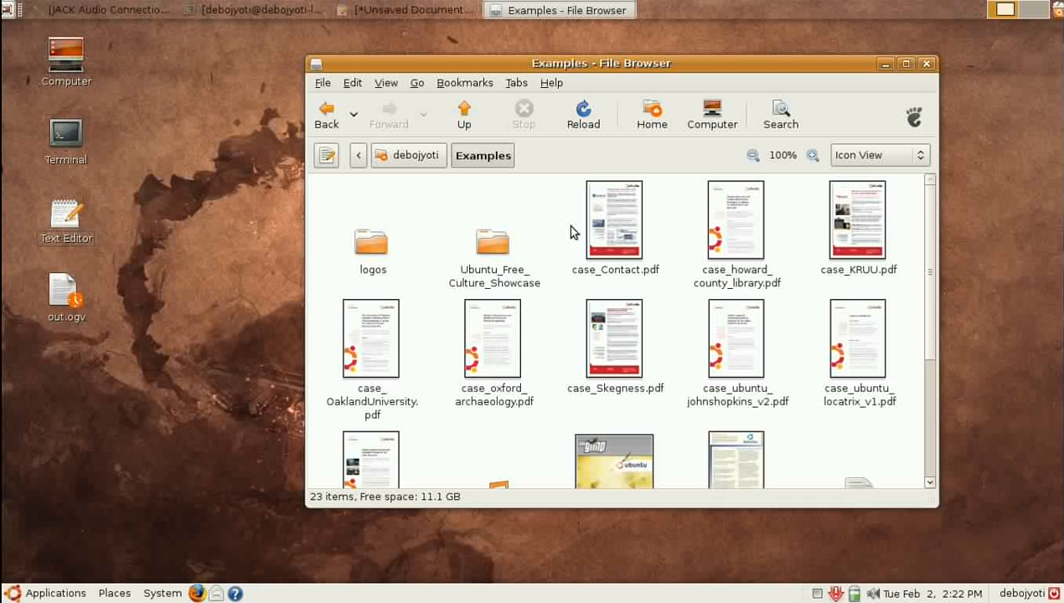
scroll(down, 3)
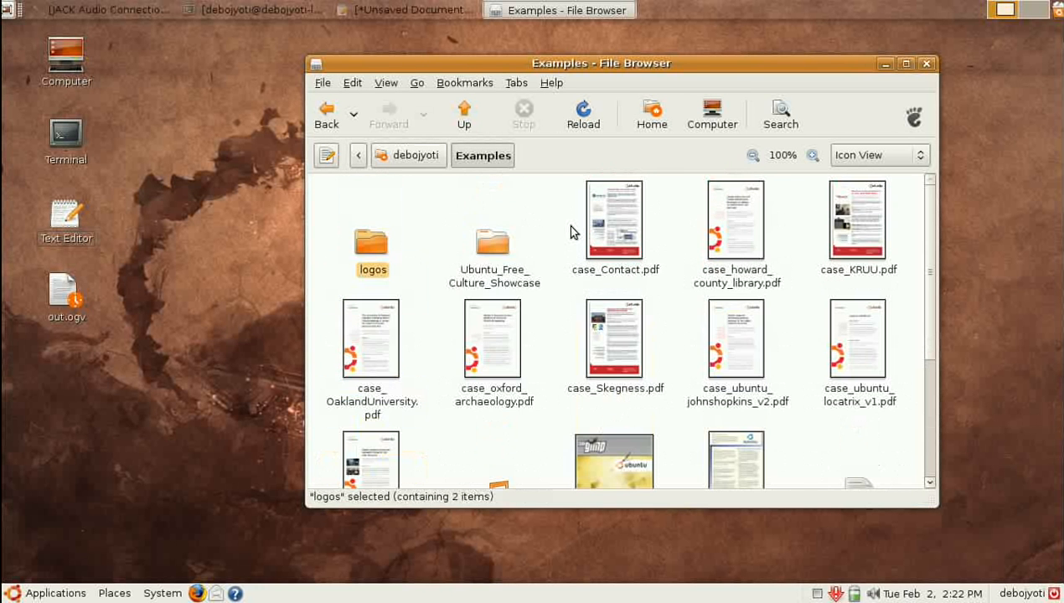
Step: Enter the Ubuntu_Free_Culture_Showcase folder holding the sample audio and video
click(492, 243)
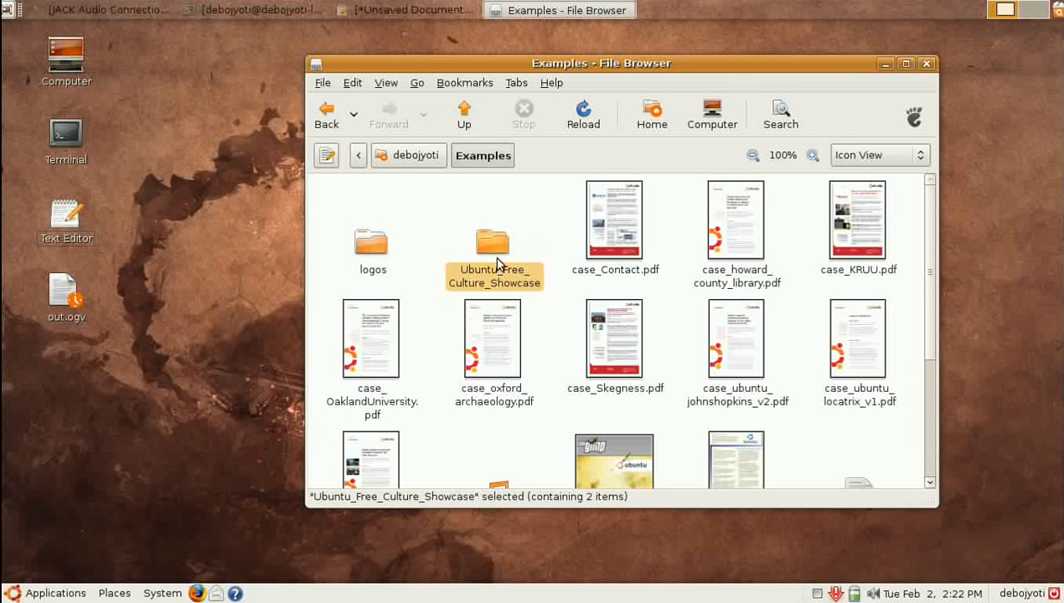
double_click(492, 248)
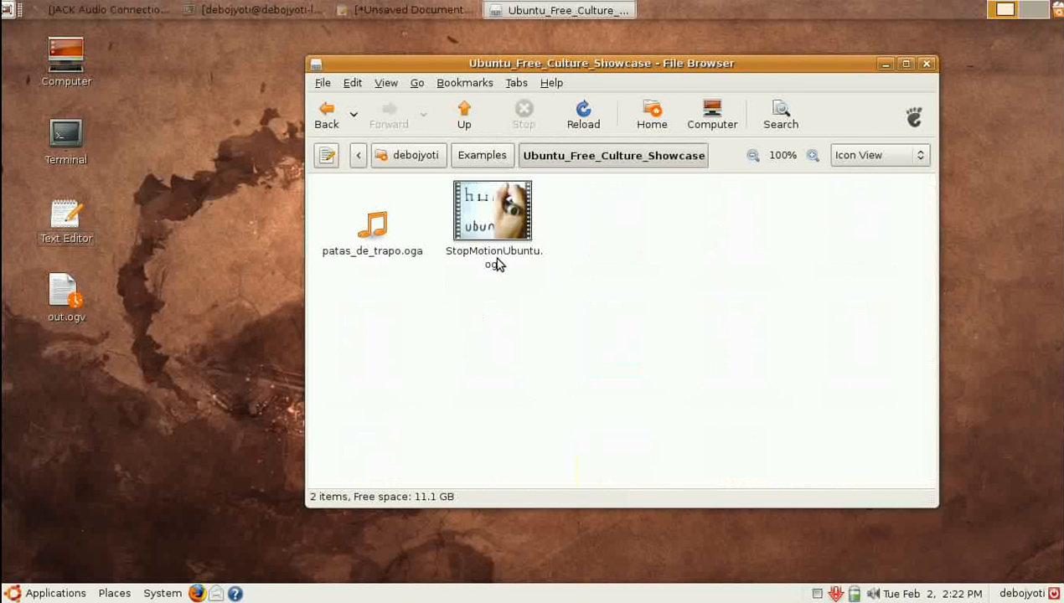
mouse_move(502, 226)
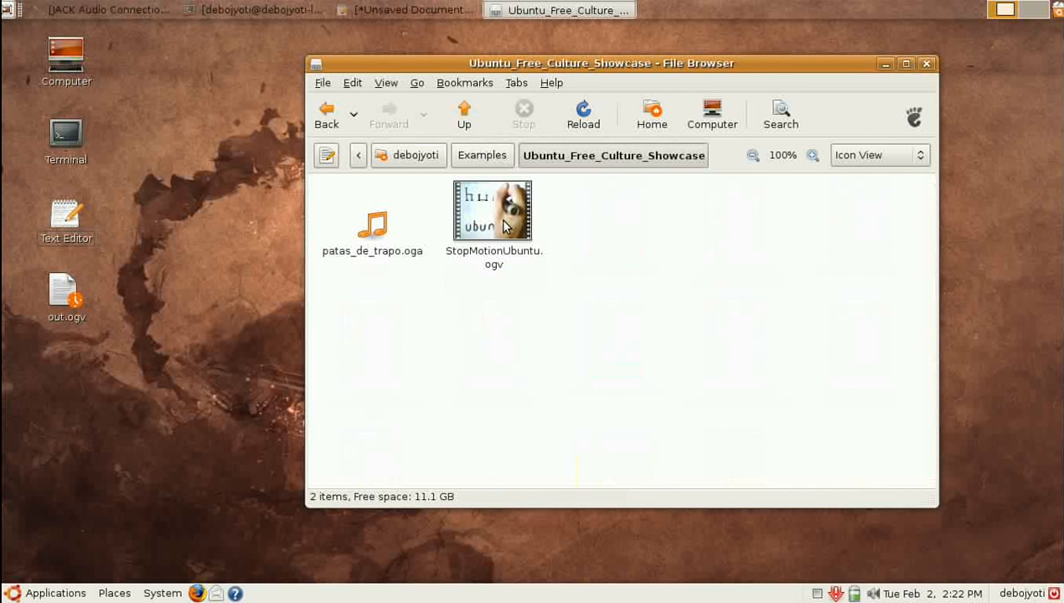
Step: Play the StopMotionUbuntu.ogv sample video in Totem Movie Player
double_click(492, 212)
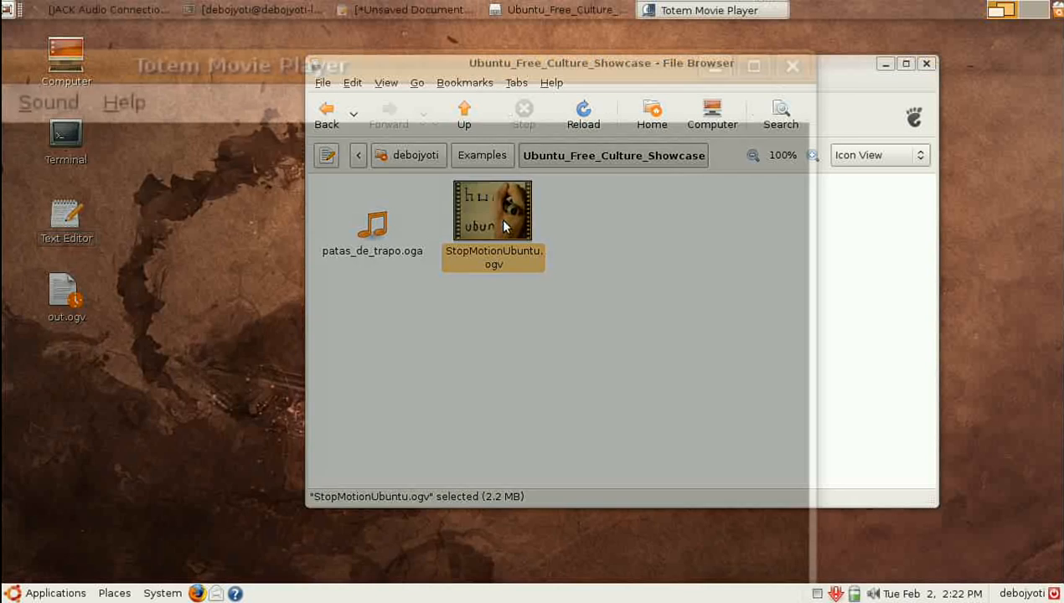
double_click(493, 211)
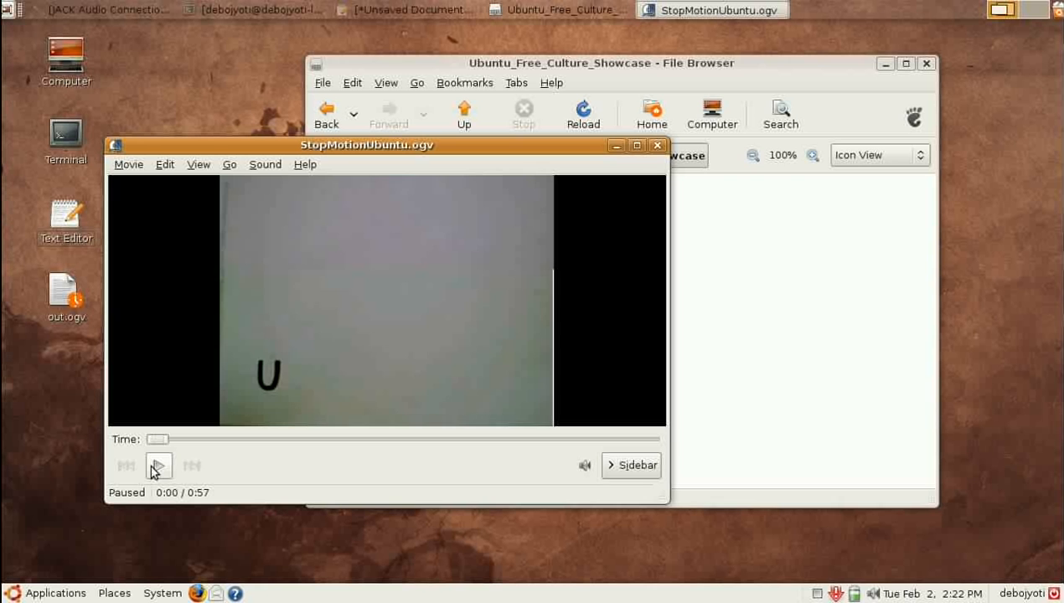
click(158, 466)
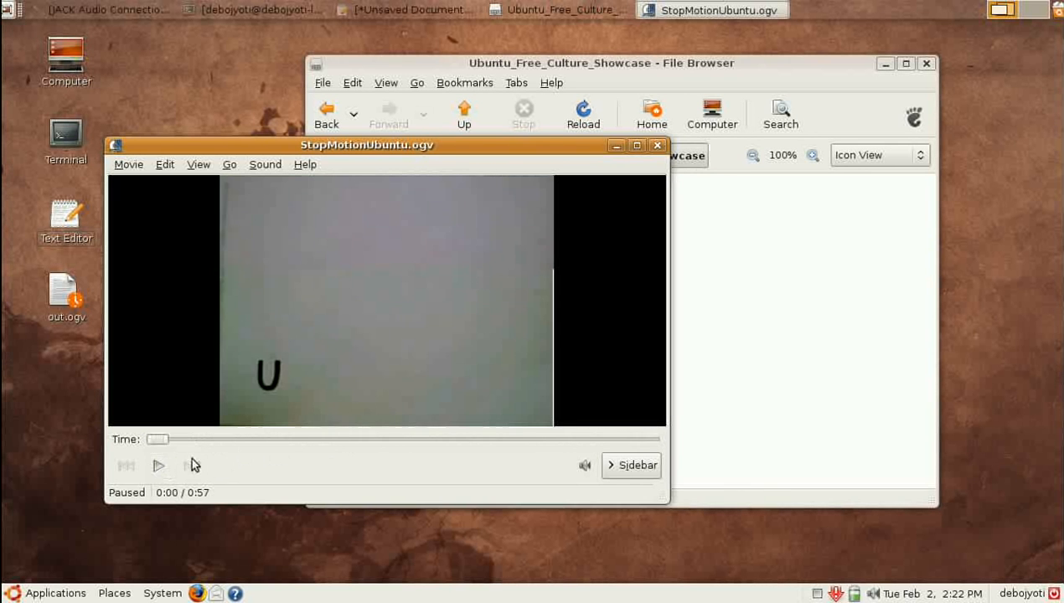
click(157, 466)
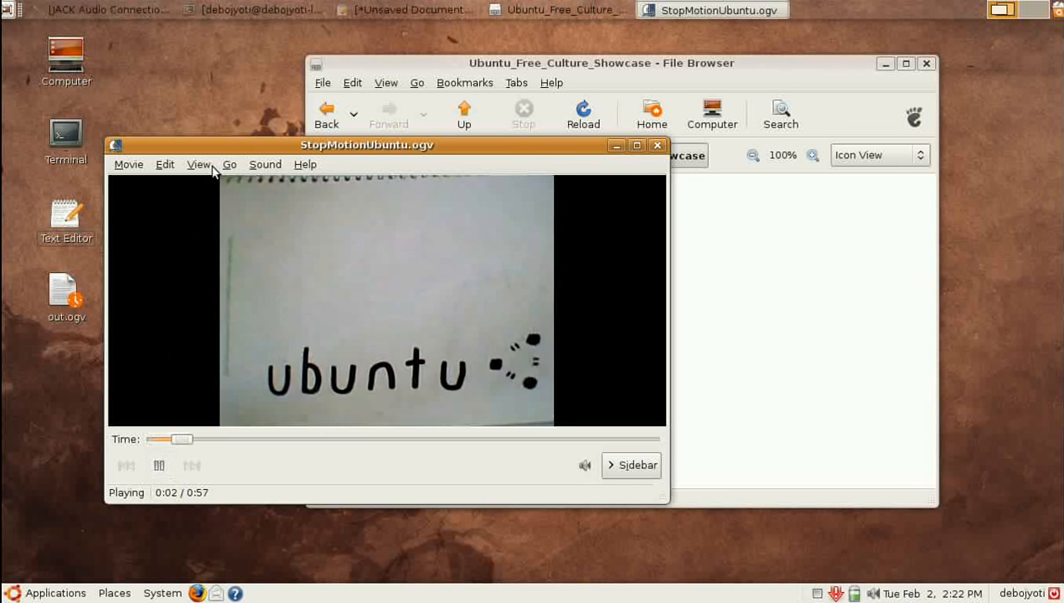
Step: Browse the Go and Sound menus, then close the video player back to the showcase folder
click(228, 164)
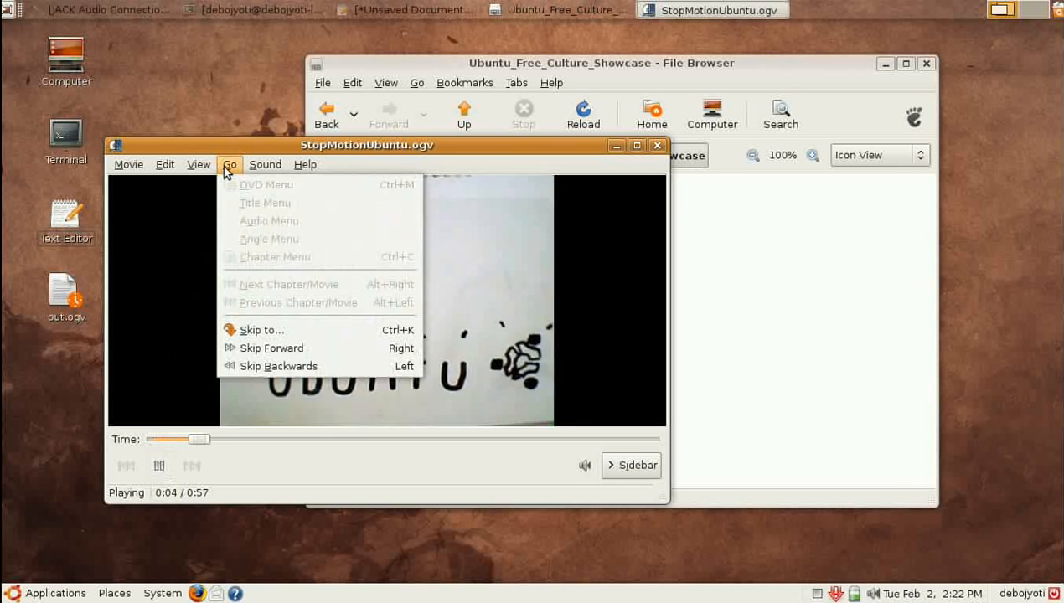
click(265, 165)
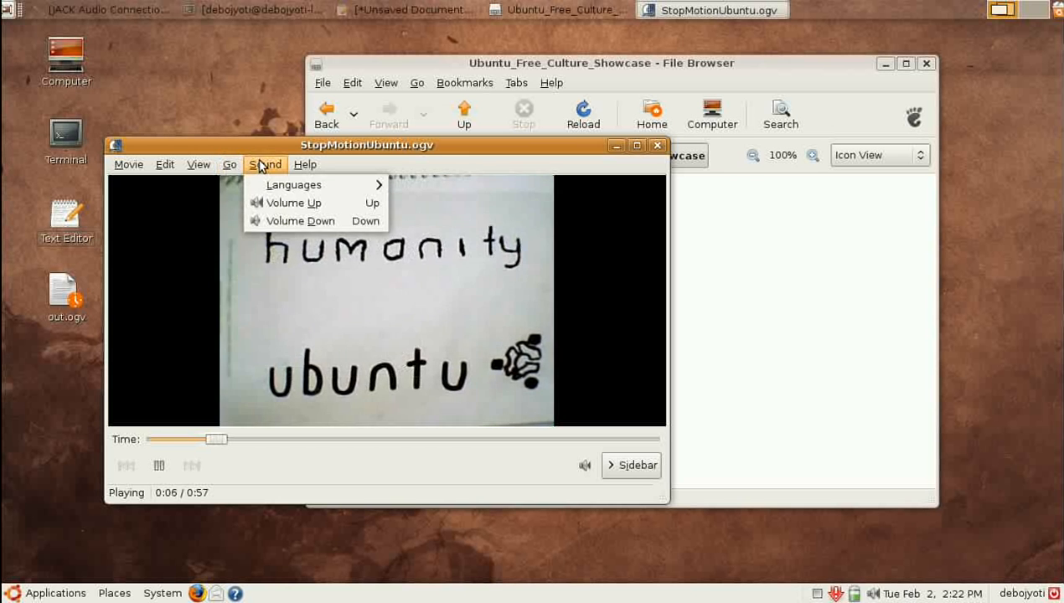
click(164, 164)
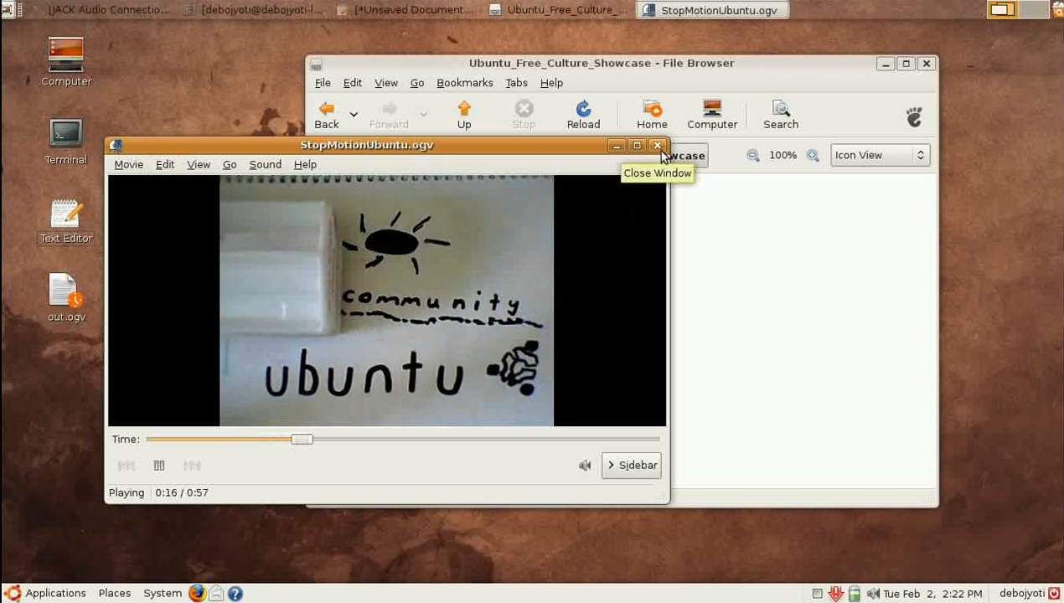
click(657, 144)
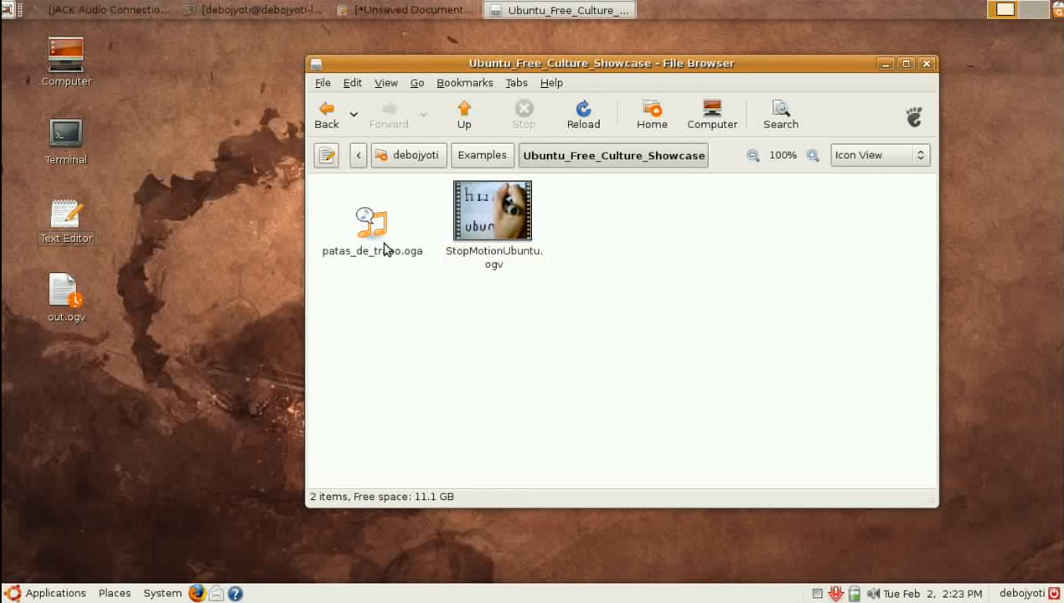
Step: Play the patas_de_trapo.oga audio clip in Totem, then close the player
click(372, 221)
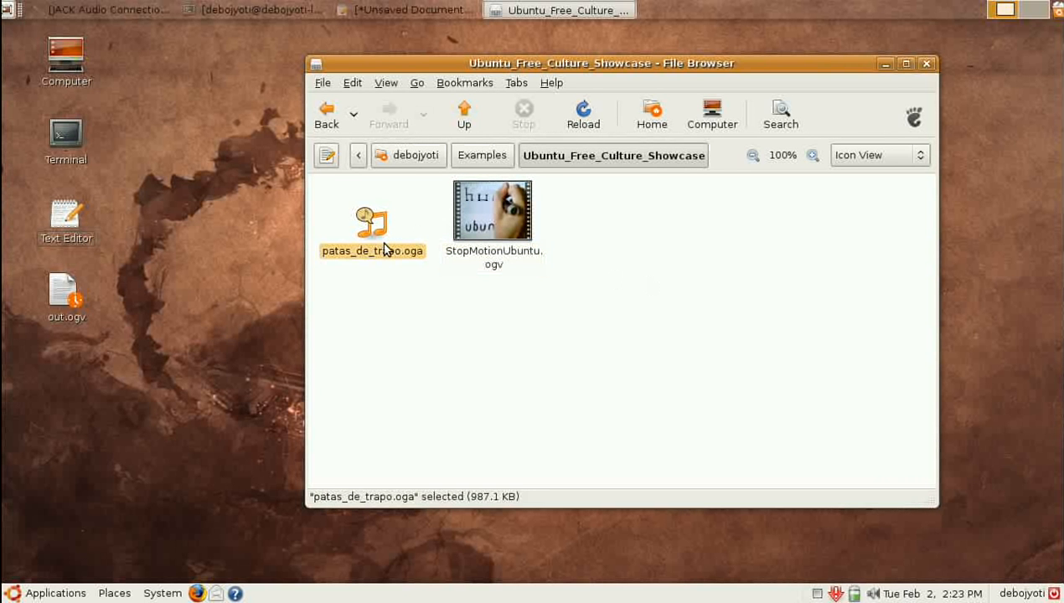
double_click(372, 222)
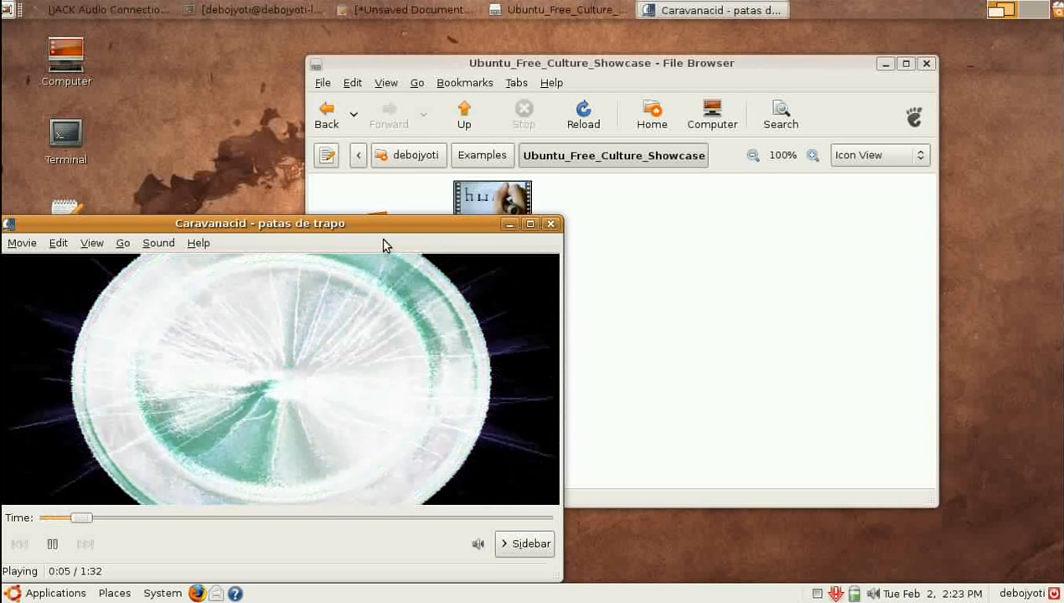
drag(260, 223, 363, 175)
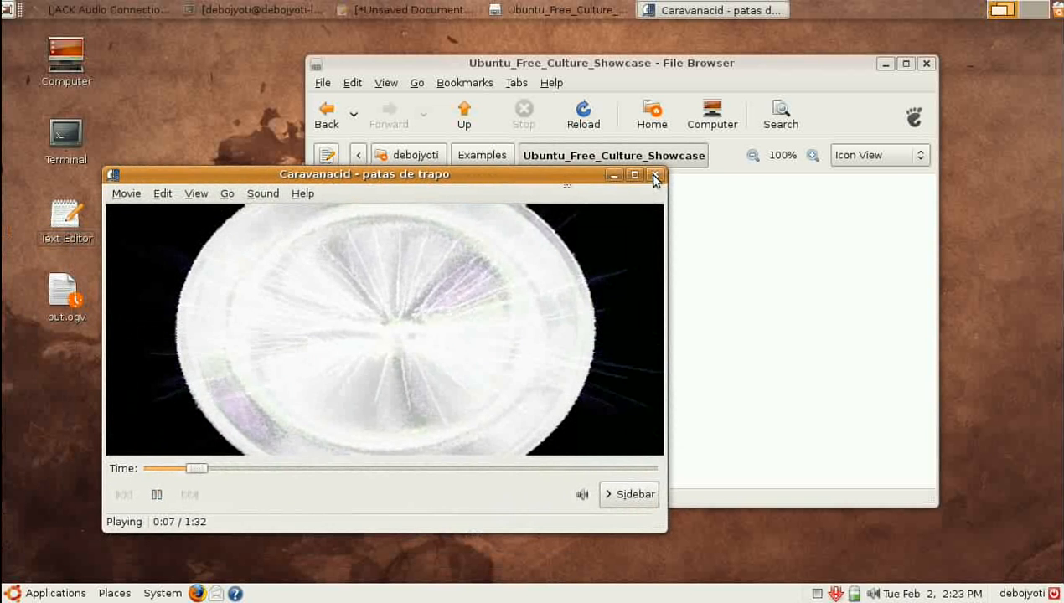
click(655, 174)
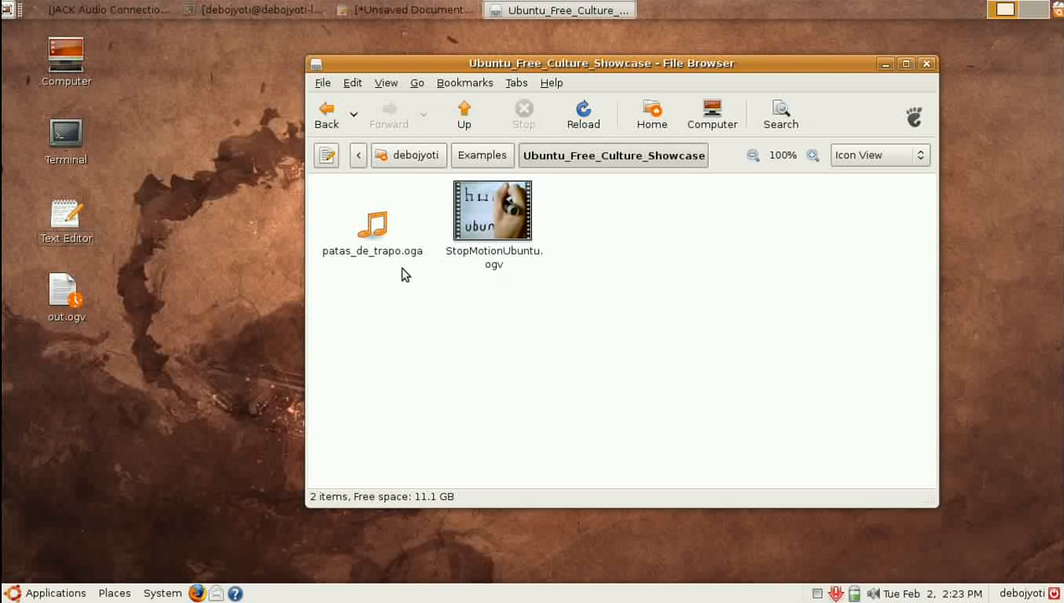
mouse_move(459, 281)
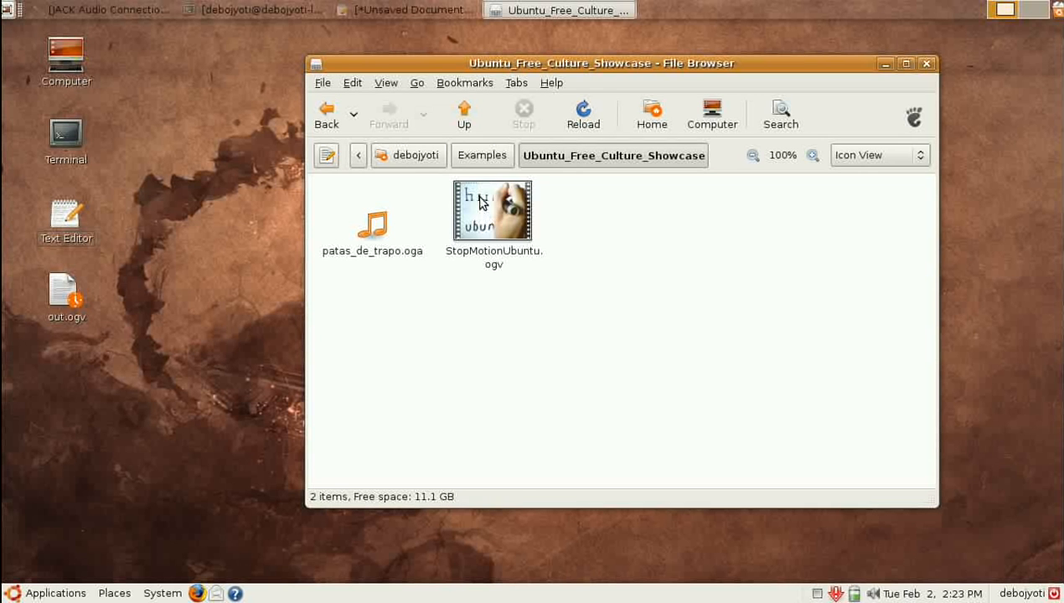
Step: Select the two sample media files, then return to the Examples folder via the breadcrumb
click(492, 211)
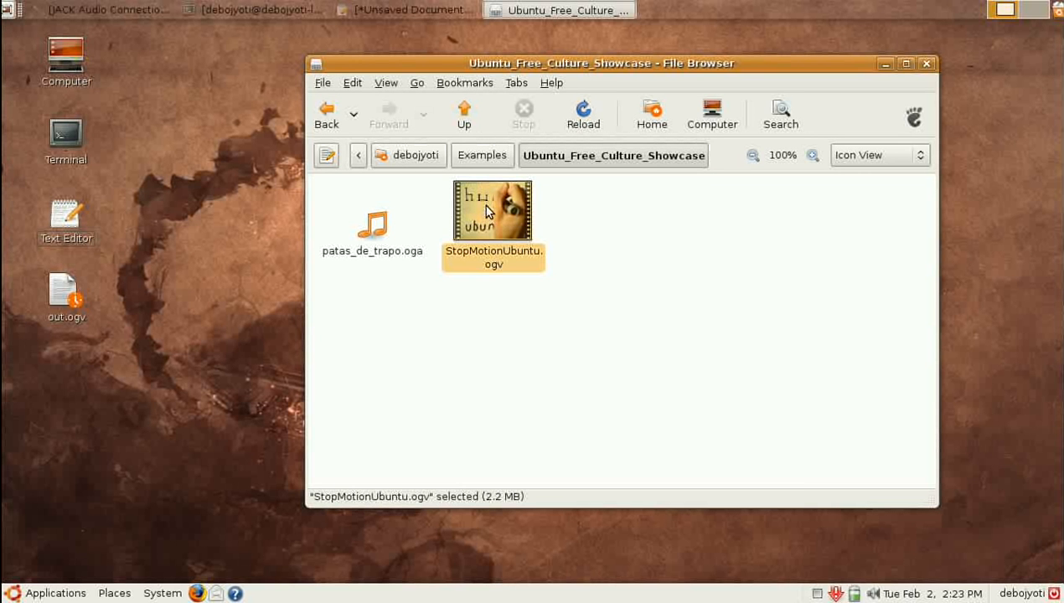
mouse_move(512, 223)
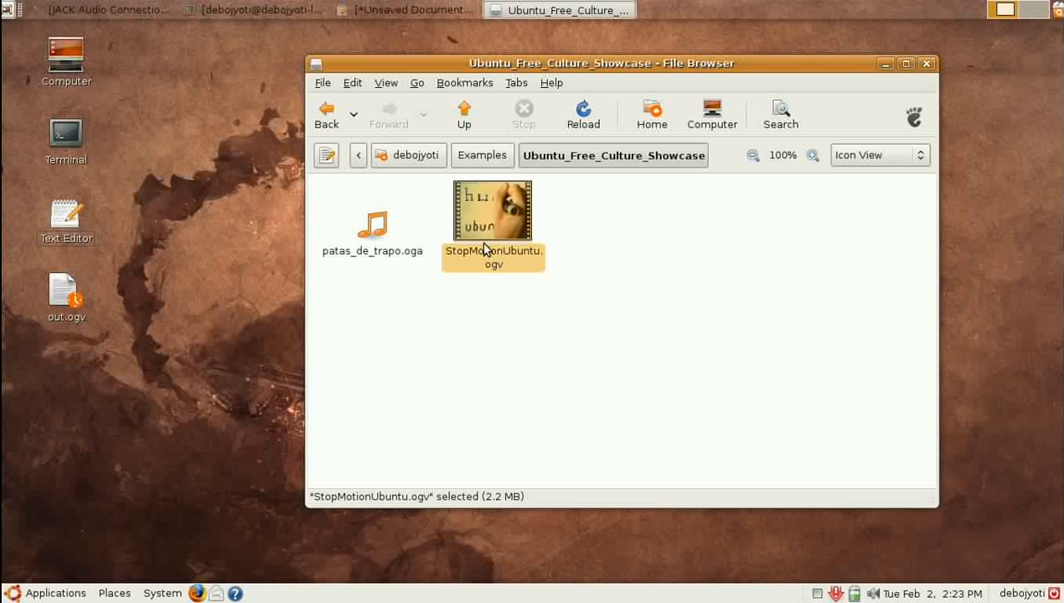
mouse_move(499, 498)
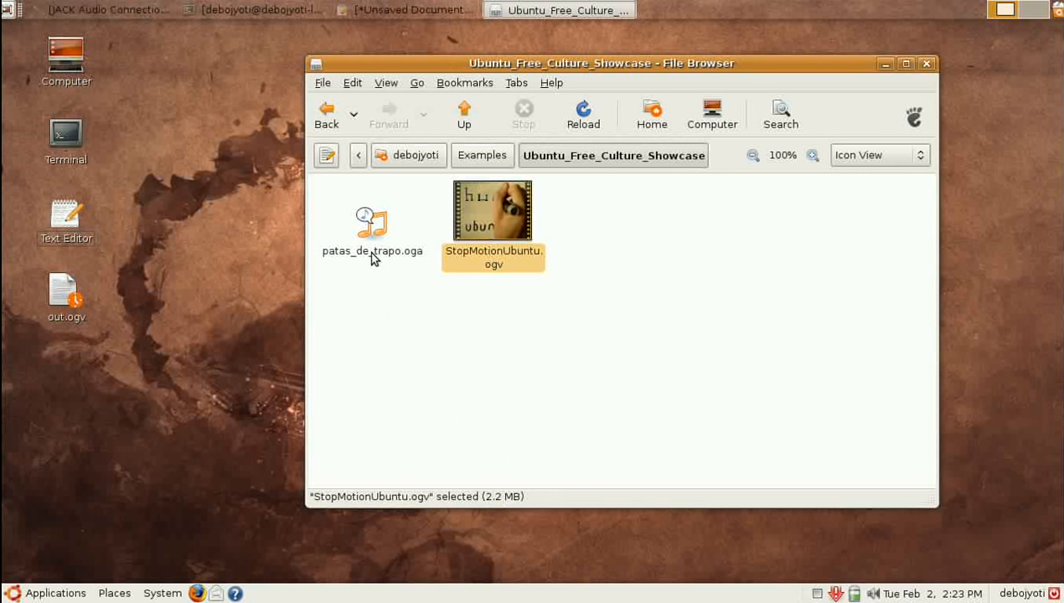
click(372, 226)
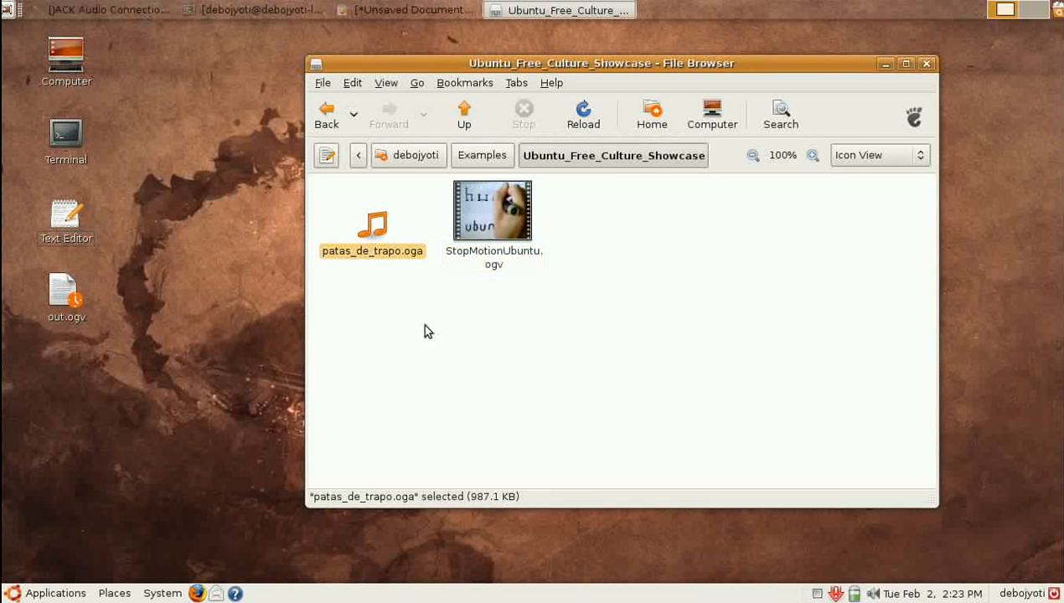
mouse_move(473, 509)
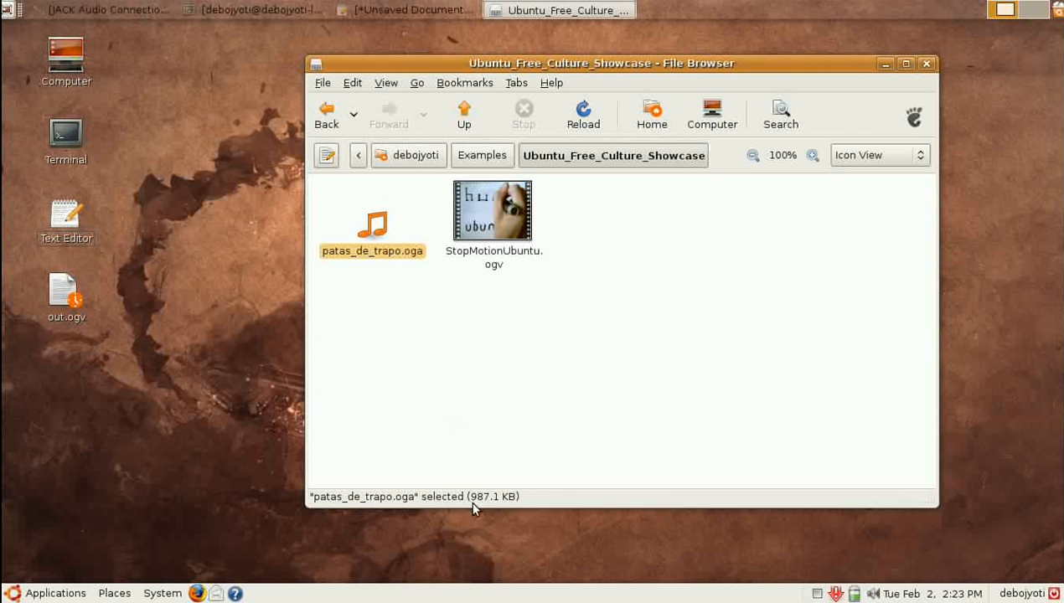
mouse_move(486, 410)
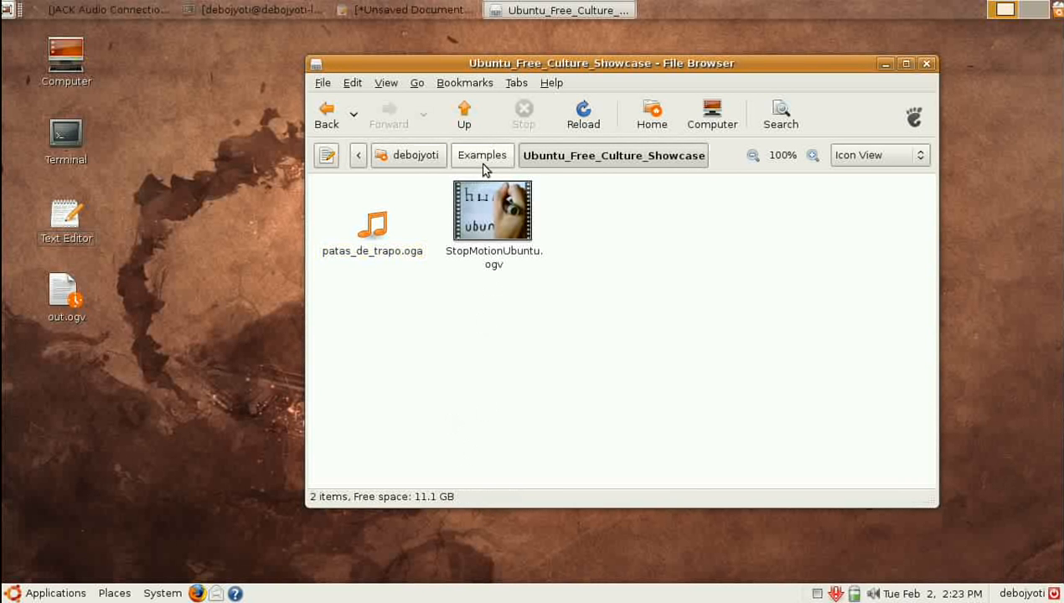
click(483, 154)
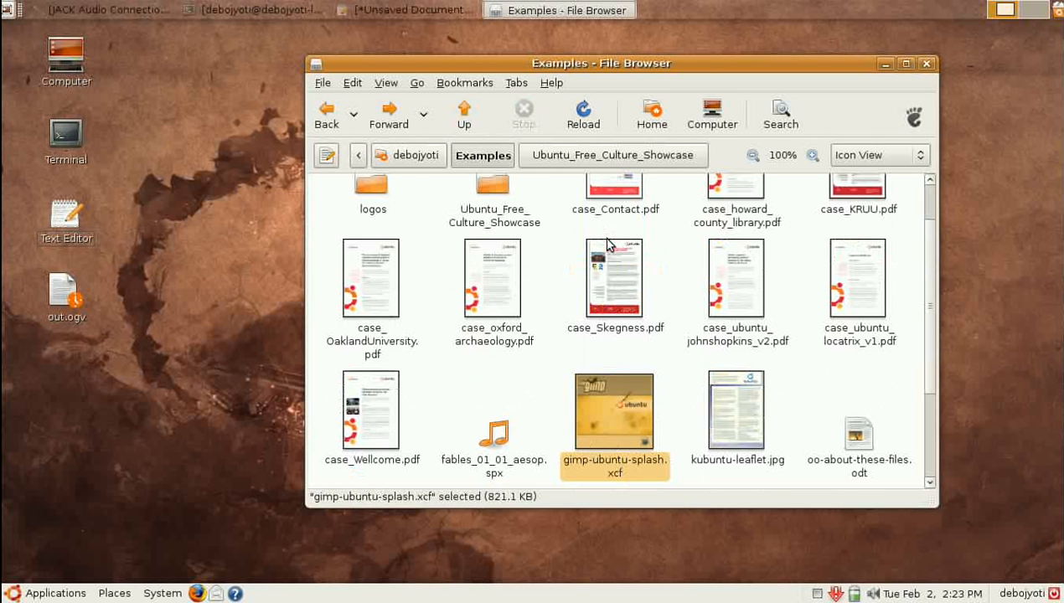
Step: Read the case_ubuntu_johnshopkins_v2.pdf case study in Document Viewer, down to its Background section
click(737, 278)
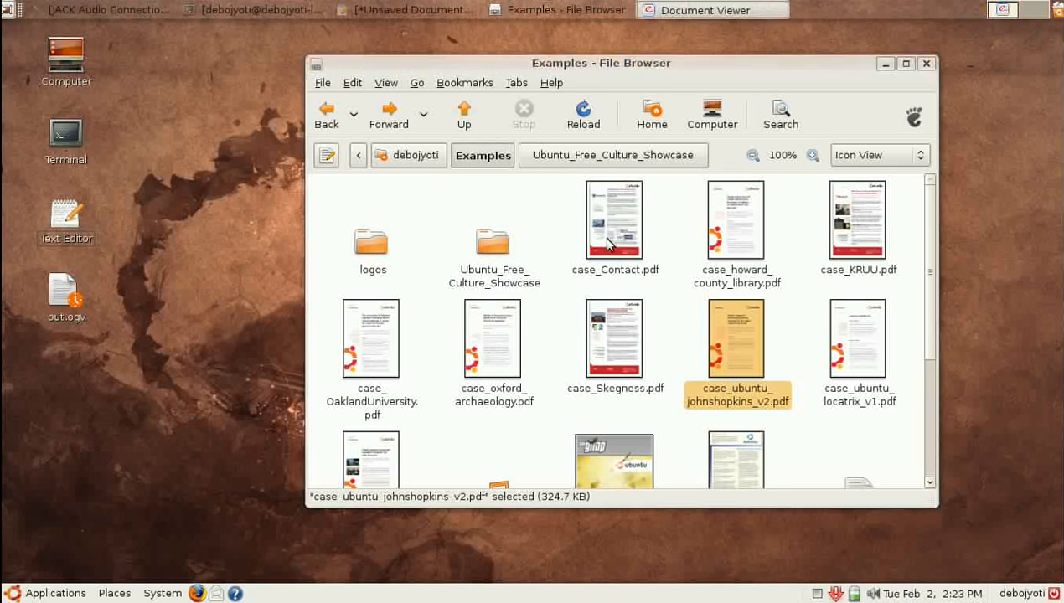
double_click(737, 339)
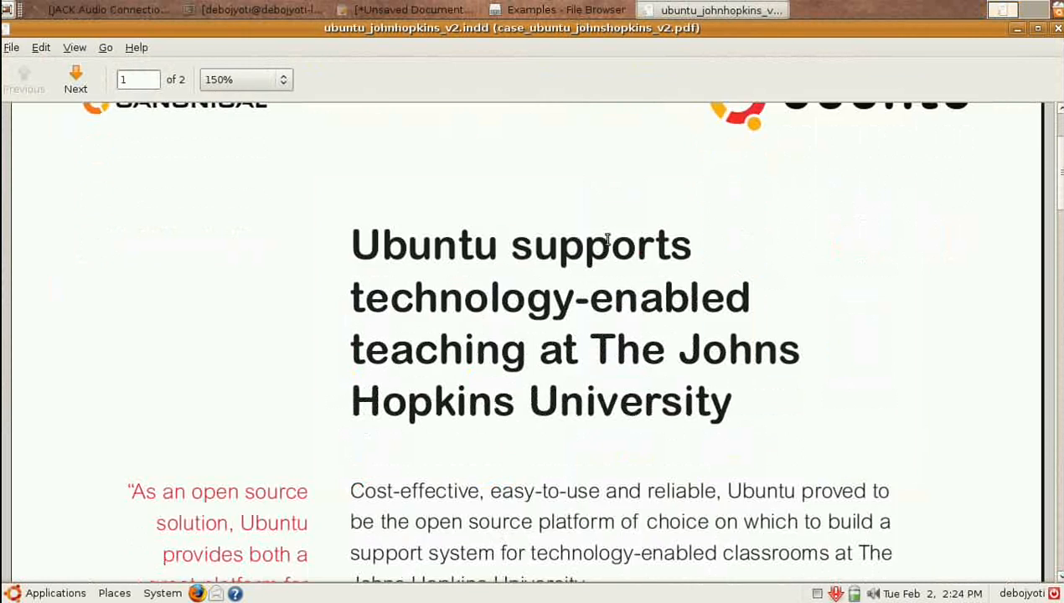
scroll(down, 3)
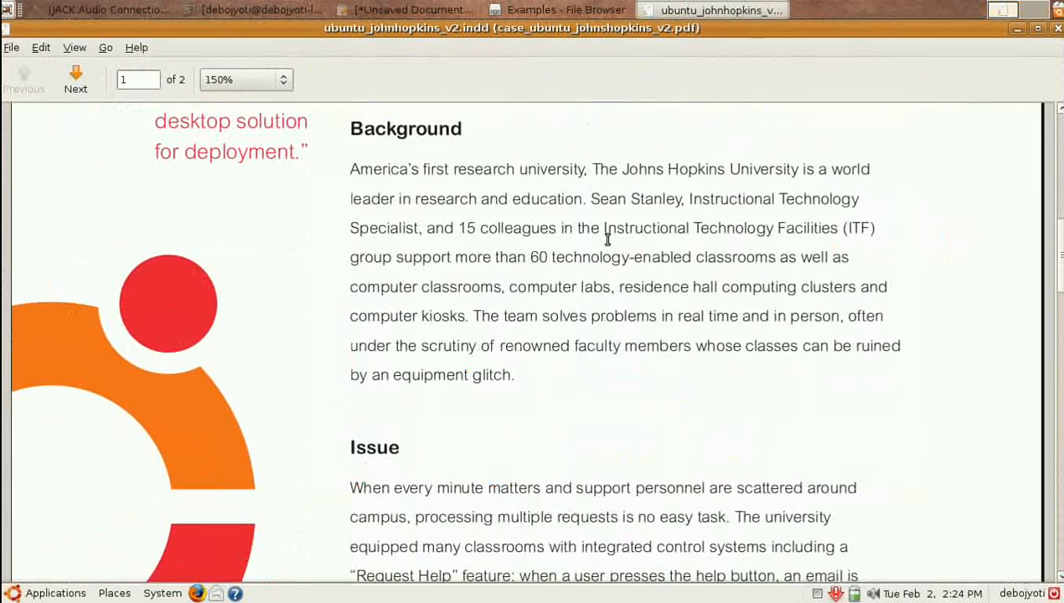
scroll(down, 3)
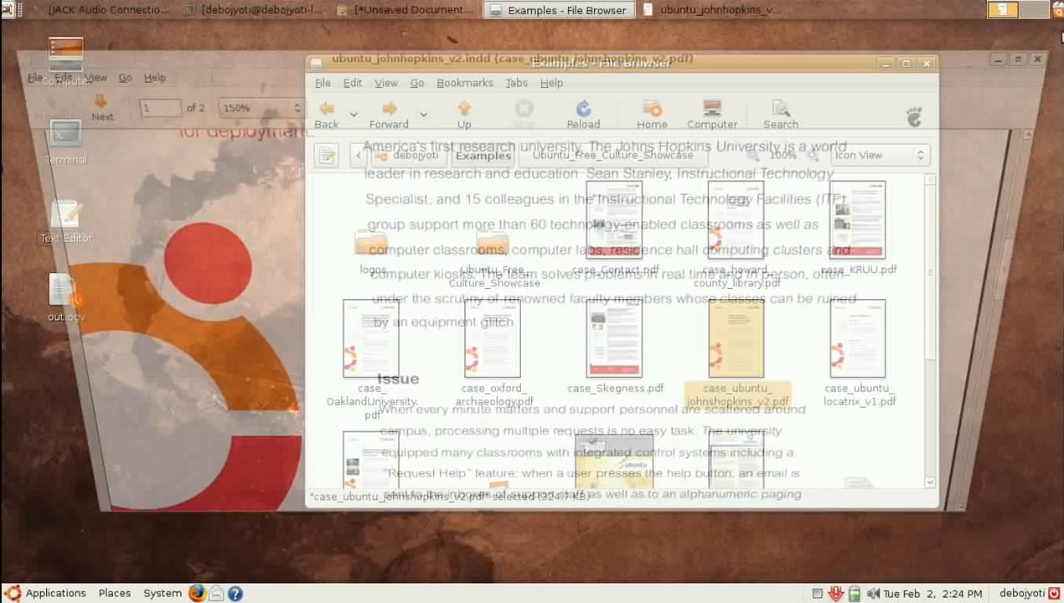
click(615, 338)
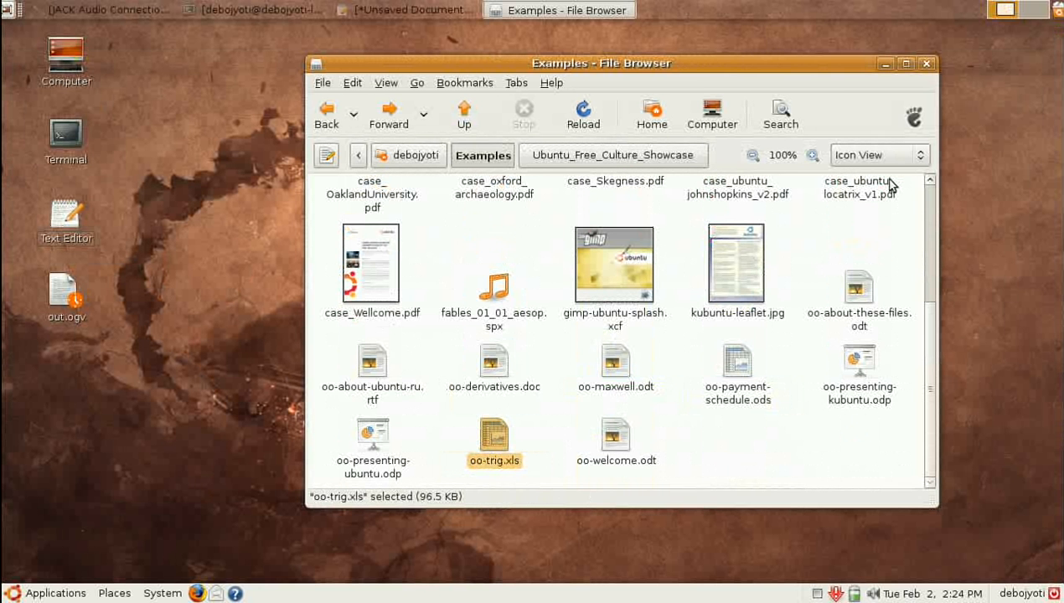
click(372, 365)
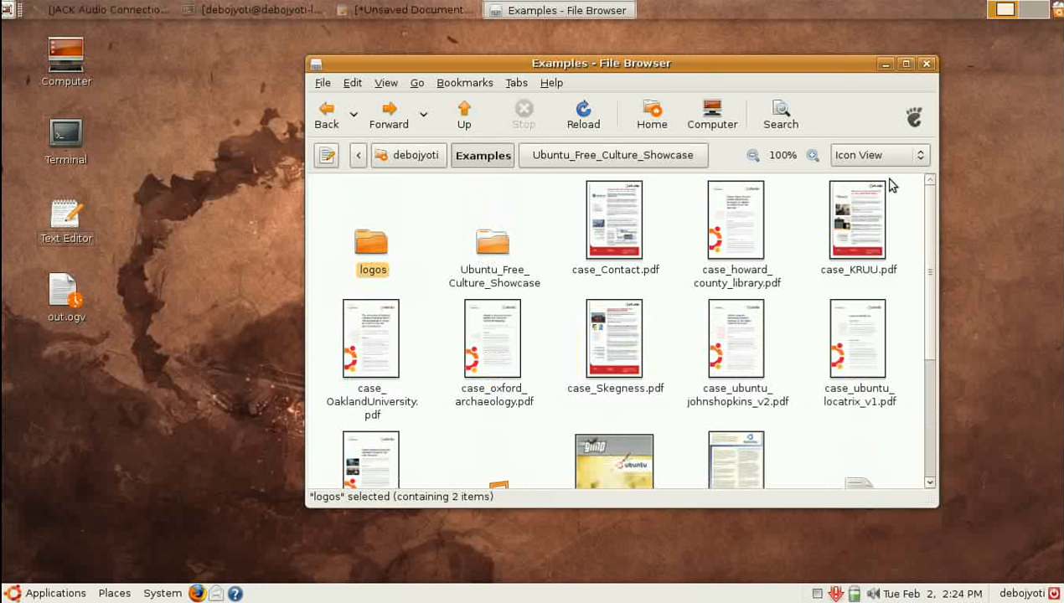
mouse_move(492, 248)
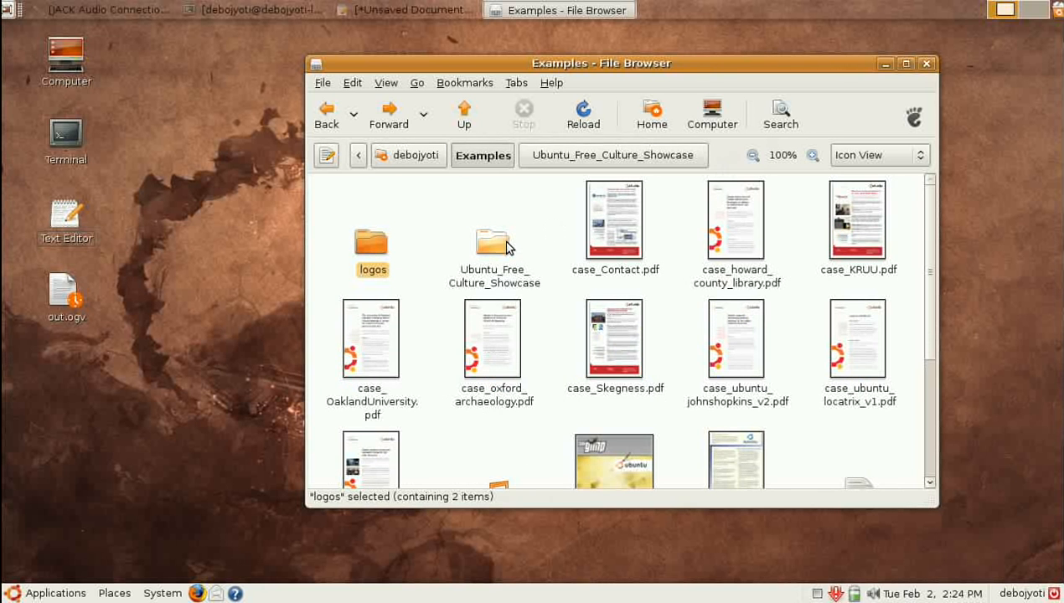
double_click(493, 243)
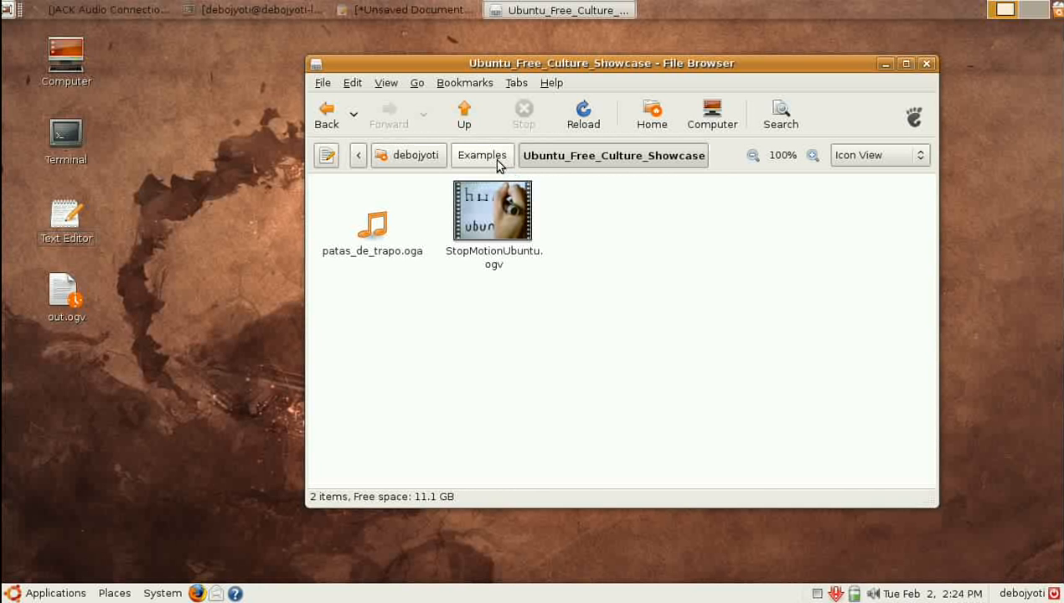
click(483, 154)
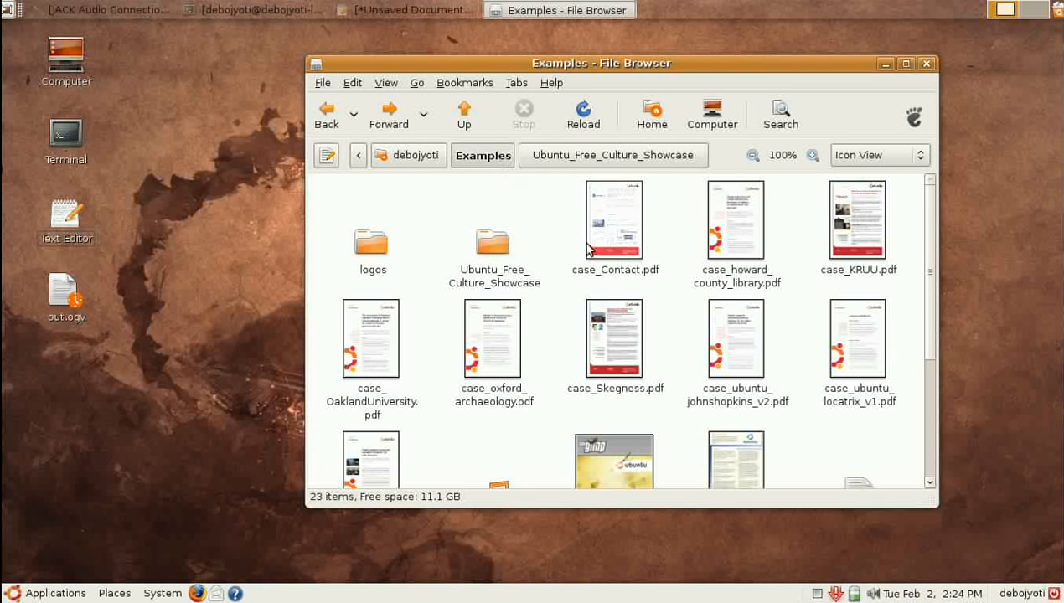